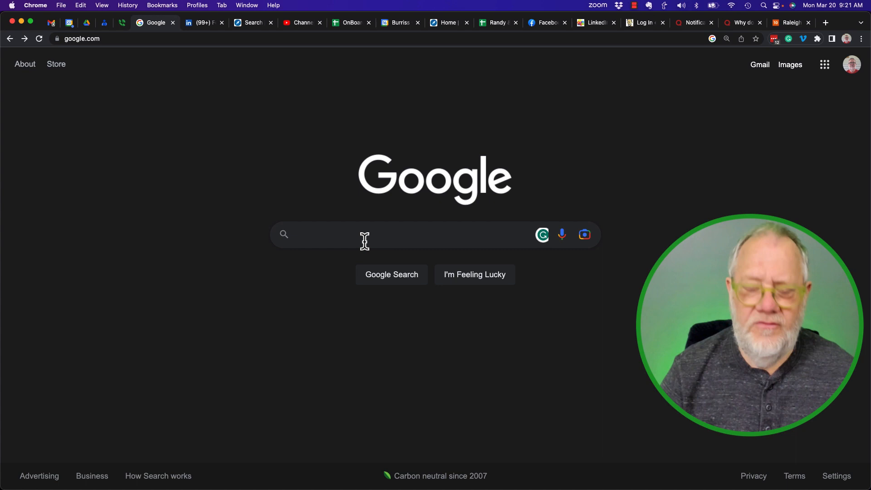
Search 'translate' and translate the English note about meeting later today into Arabic
text(translate)
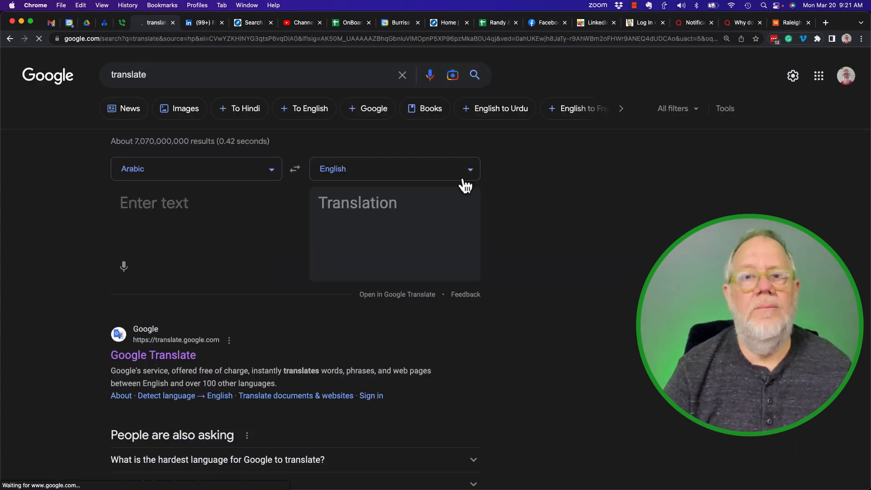
click(295, 168)
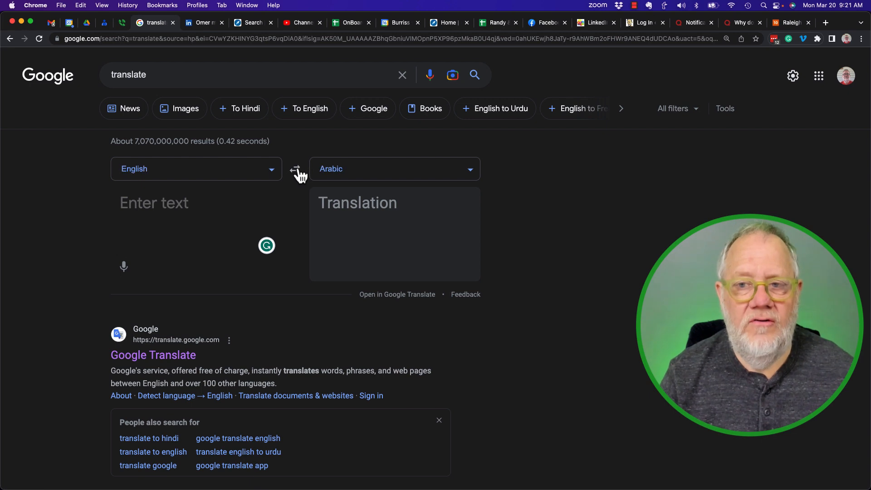
text(hello.)
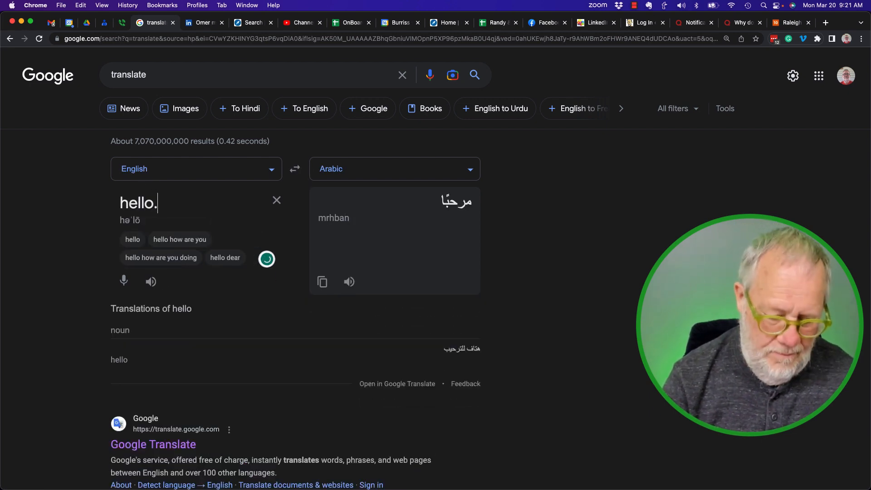
key(backspace)
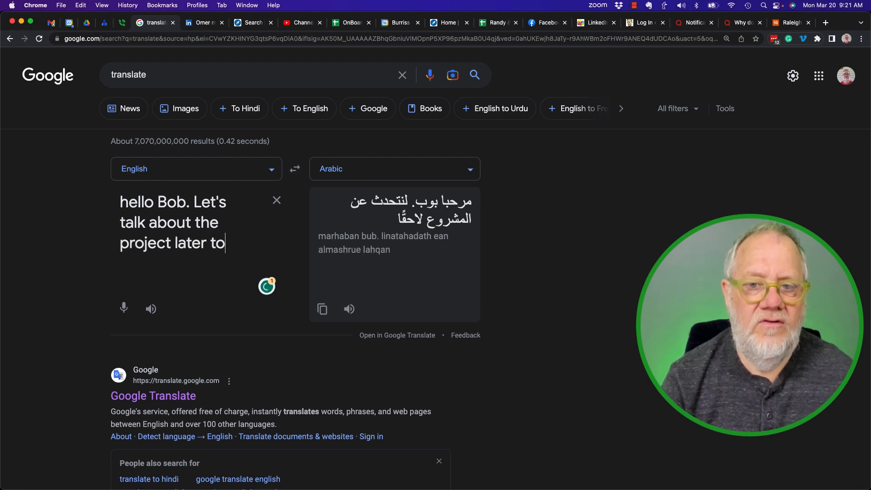
text(today.)
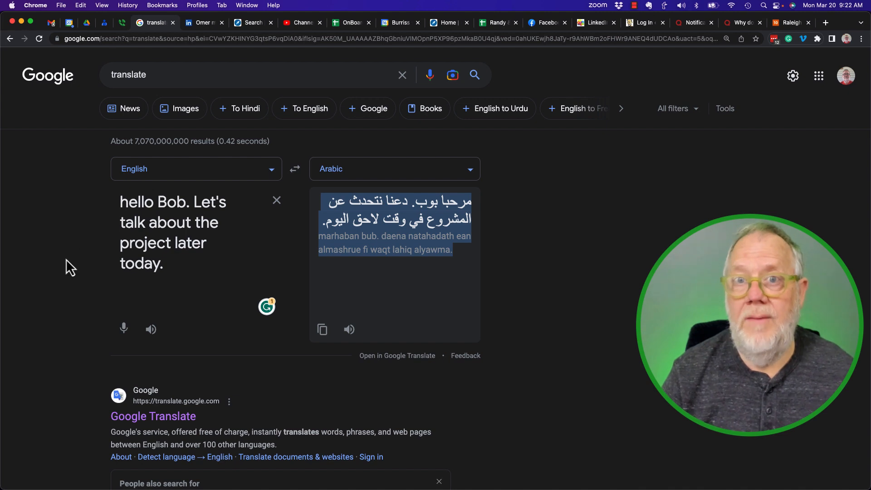
scroll(down, 3)
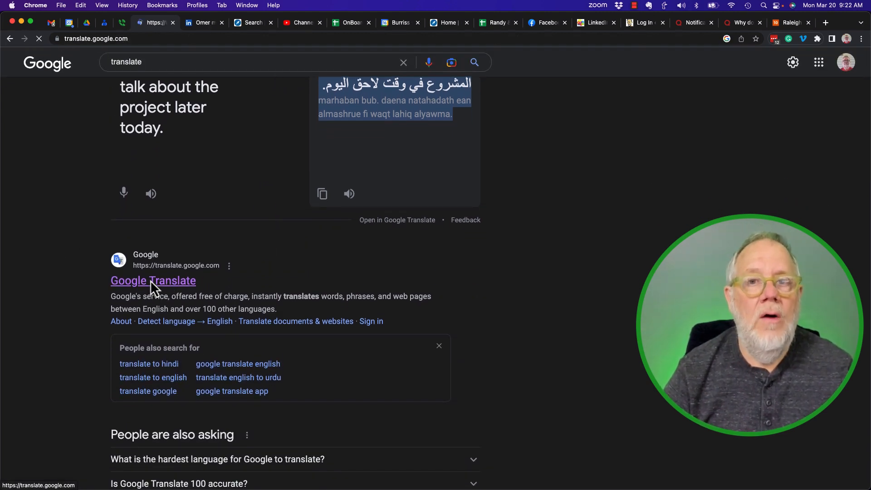
click(153, 280)
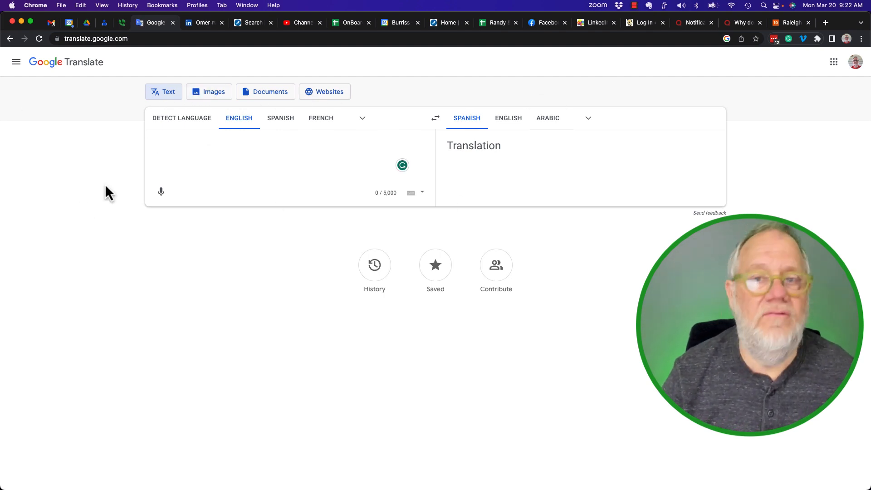
mouse_move(265, 92)
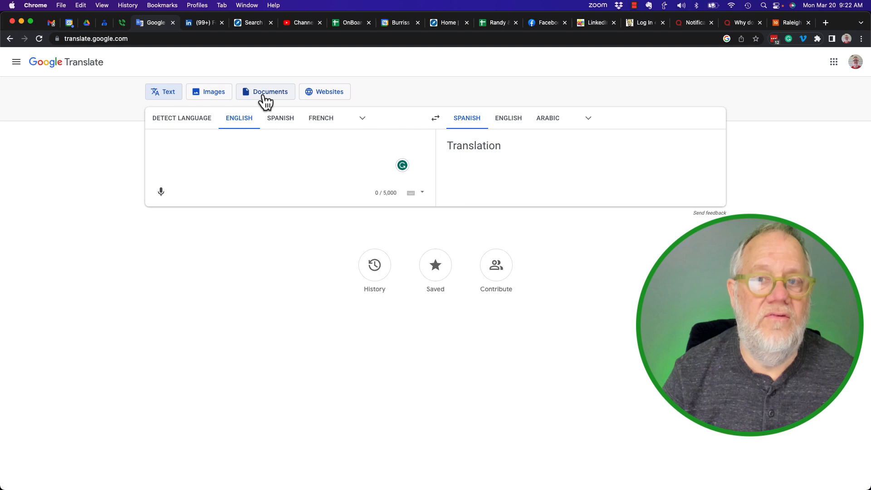
mouse_move(325, 91)
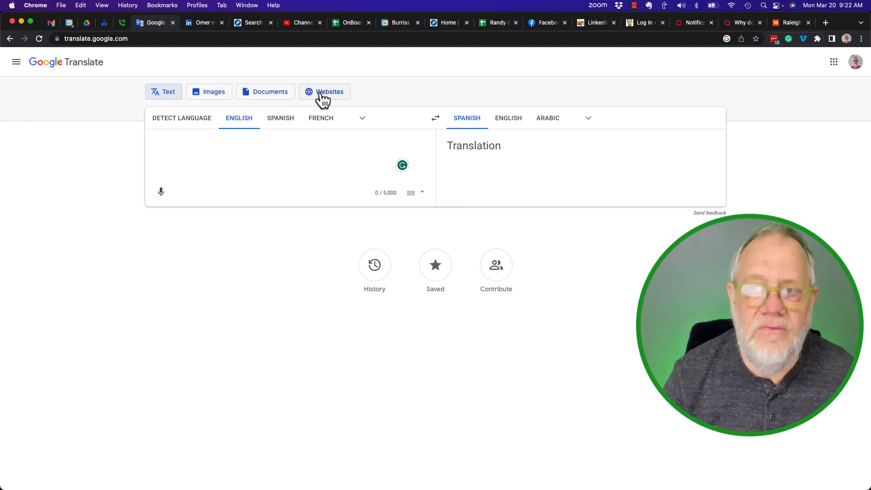
mouse_move(195, 275)
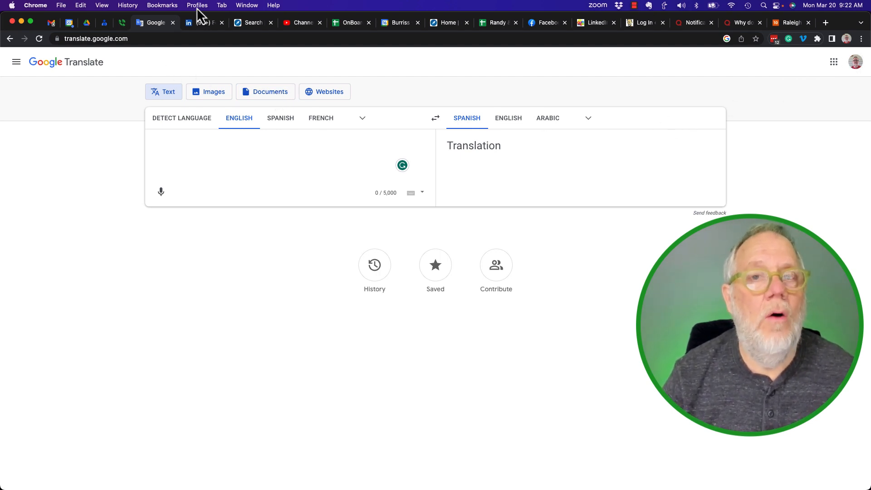
Switch to another Chrome profile and open Google Translate from its search results
click(198, 5)
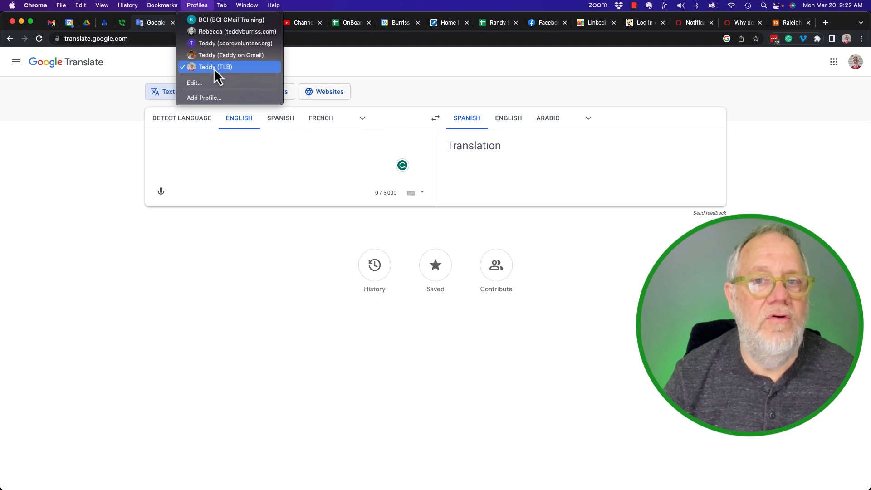
mouse_move(228, 19)
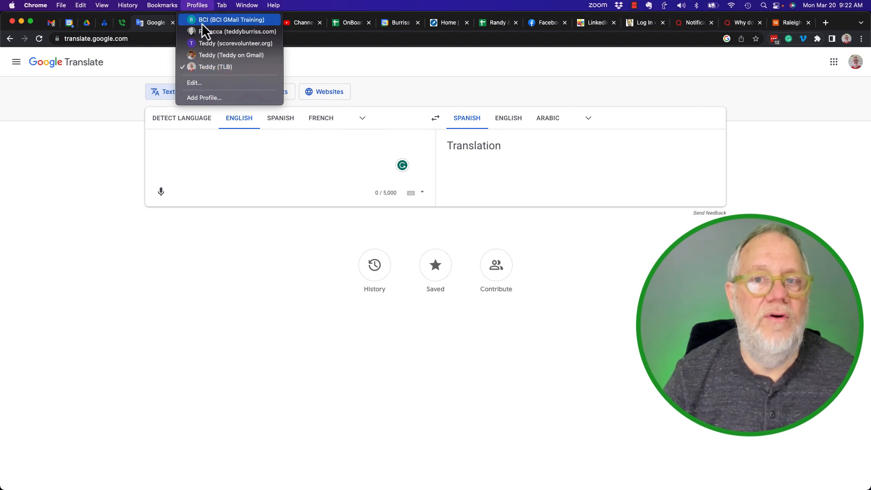
mouse_move(199, 29)
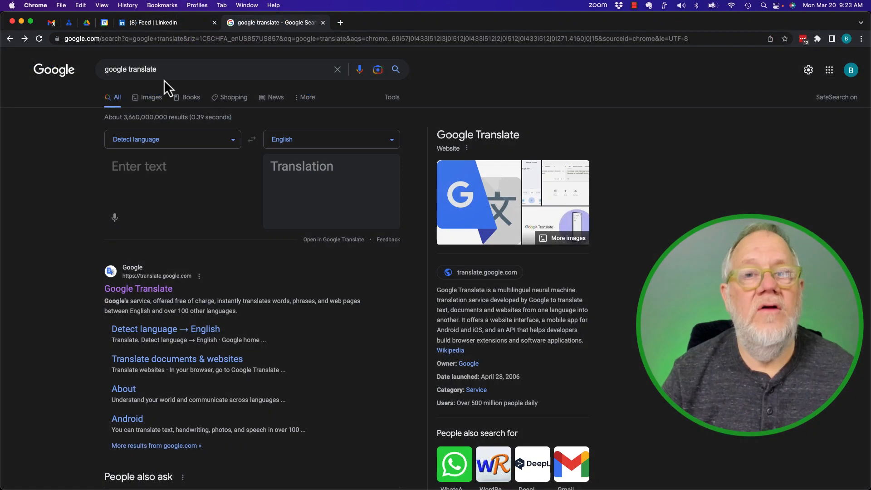
mouse_move(299, 224)
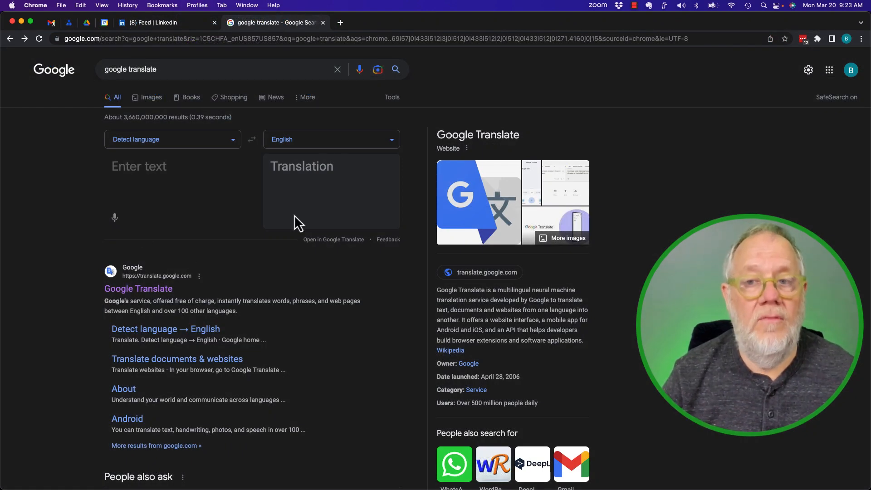
scroll(down, 3)
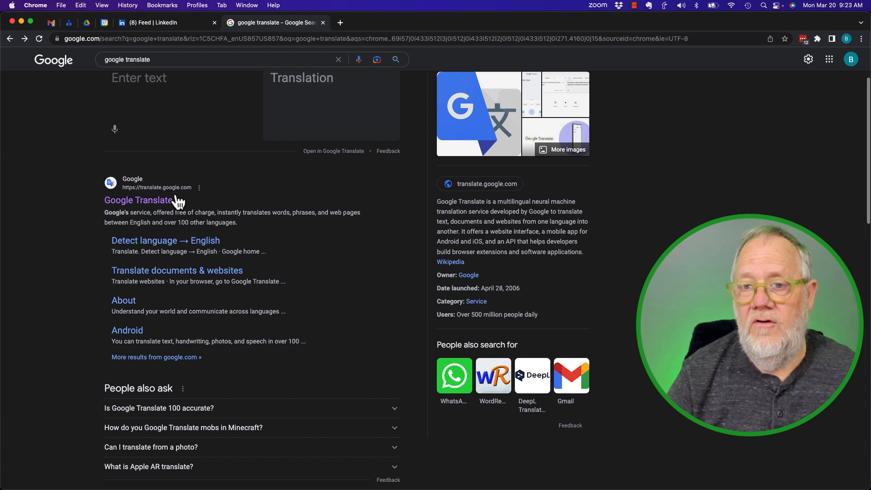
click(138, 200)
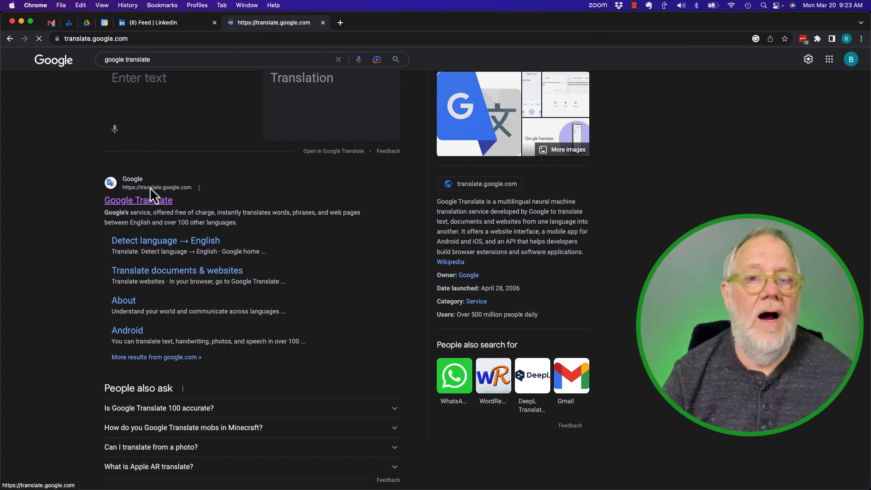
click(138, 200)
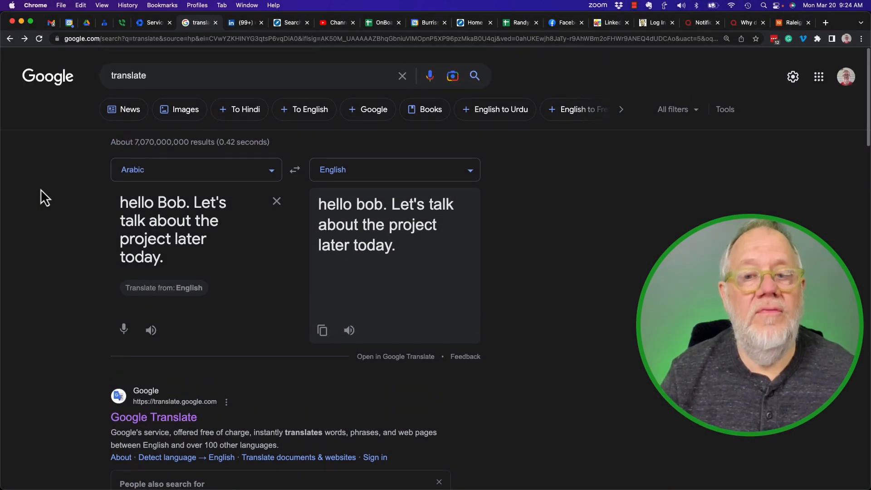
Open the Google Translate result and highlight the no-access advice to log in to Admin Console
scroll(down, 3)
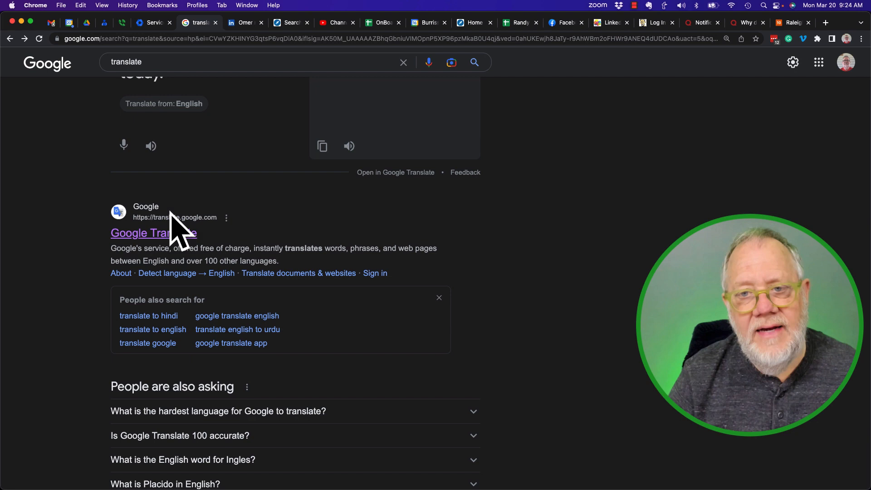
click(153, 233)
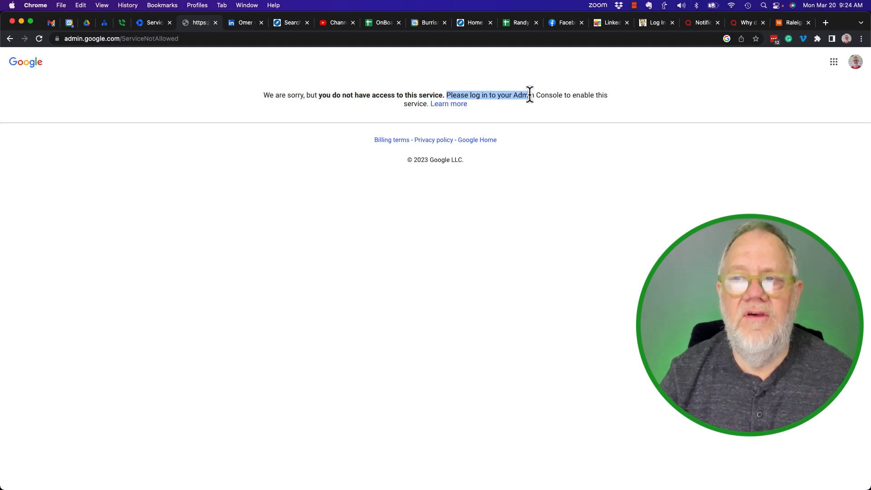
drag(530, 95, 607, 94)
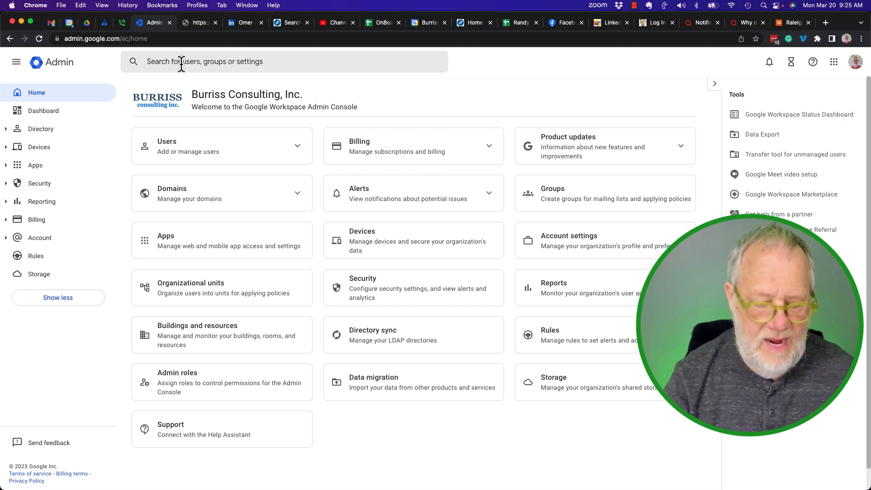
Find Google Translate in the Admin console, set its service status ON for everyone, and save
text(translate)
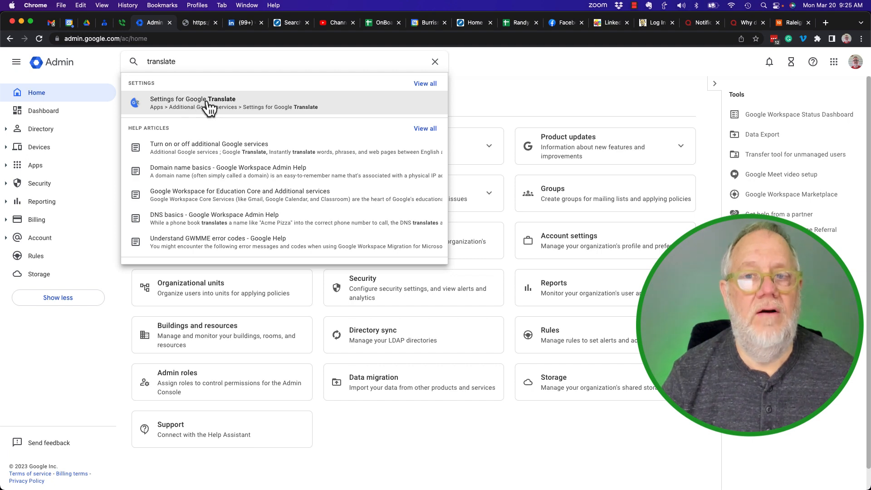
click(193, 103)
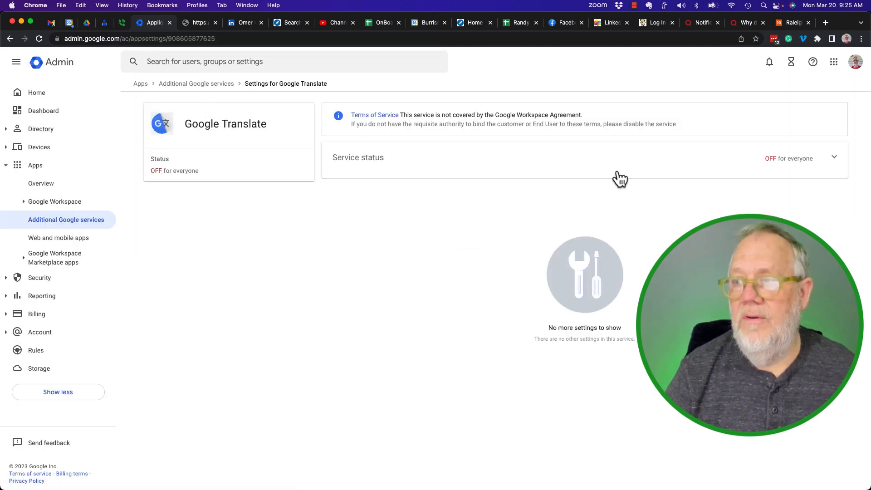
mouse_move(775, 173)
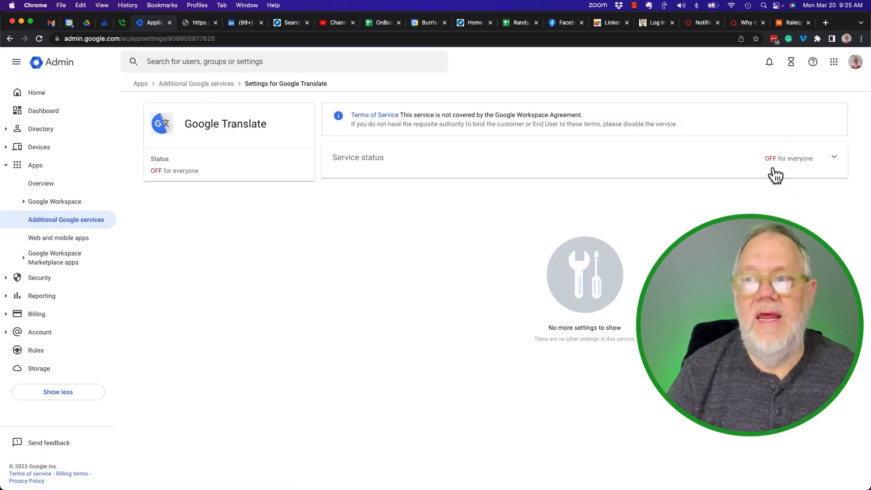
click(833, 158)
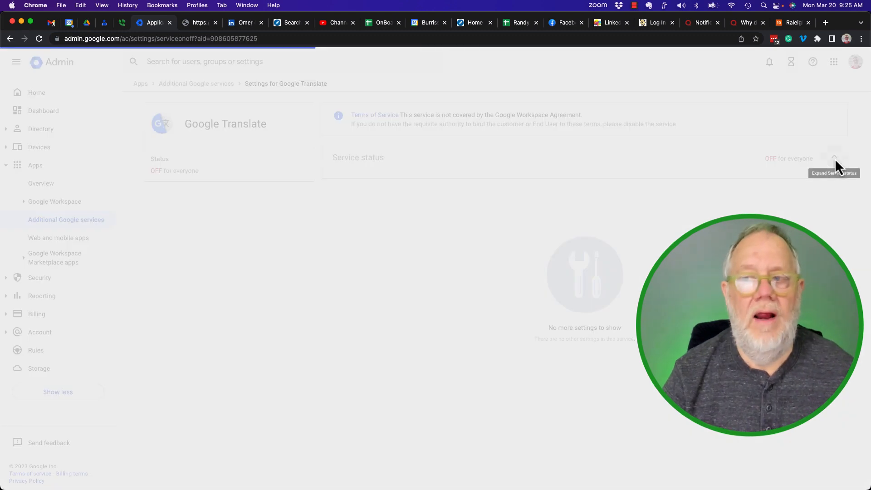
click(834, 158)
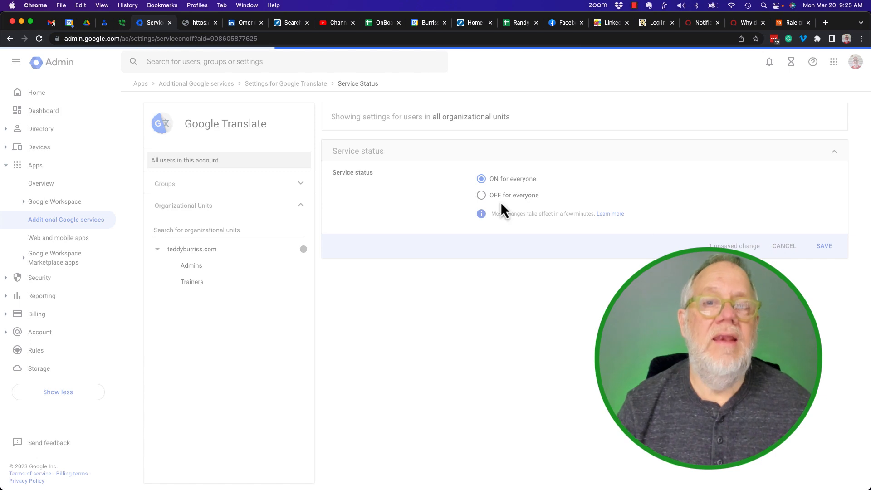
click(824, 245)
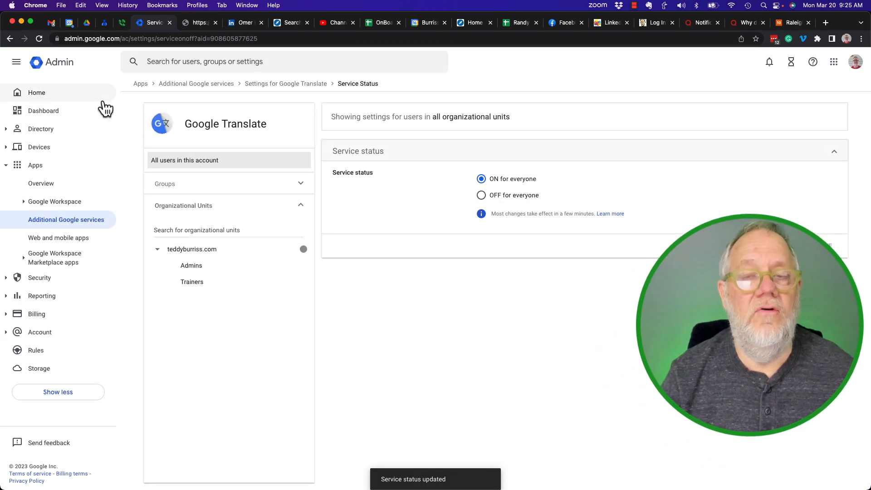
mouse_move(36, 92)
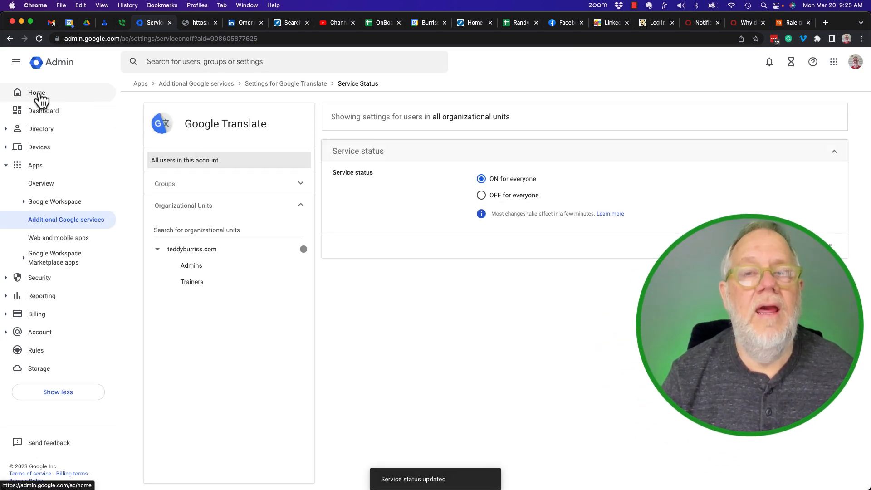
Return to the search results and open the Google Translate site with the work account
click(199, 22)
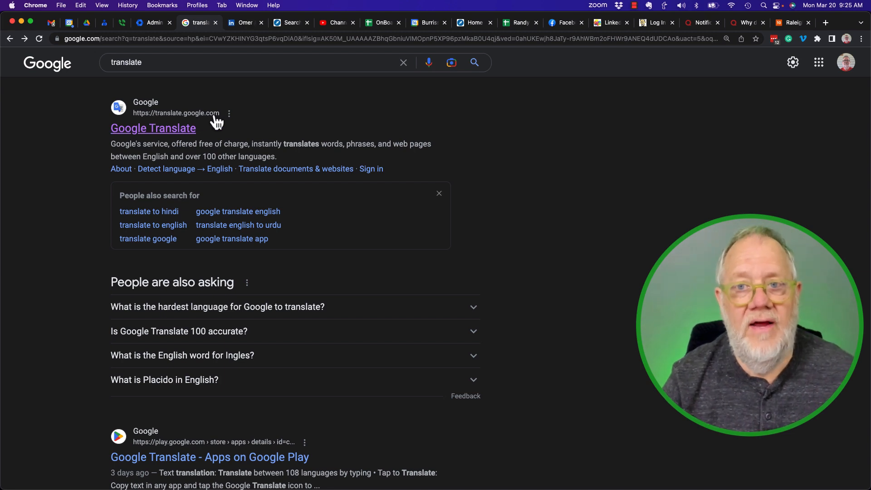
click(153, 128)
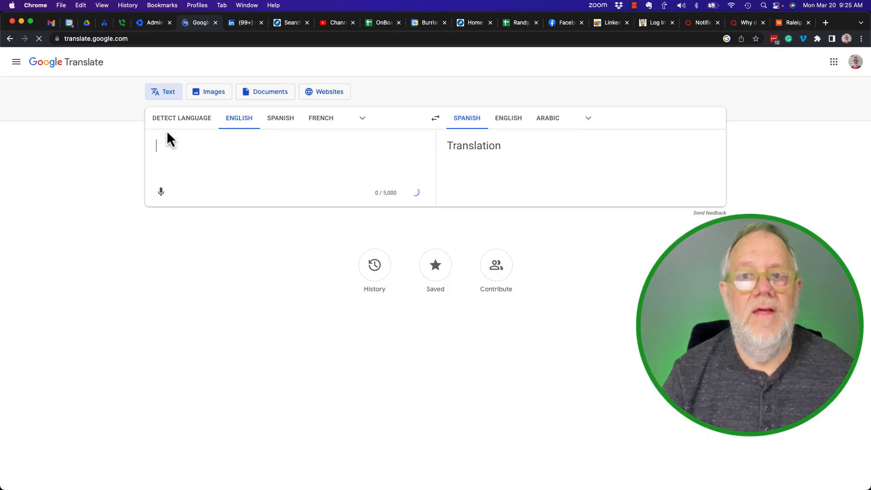